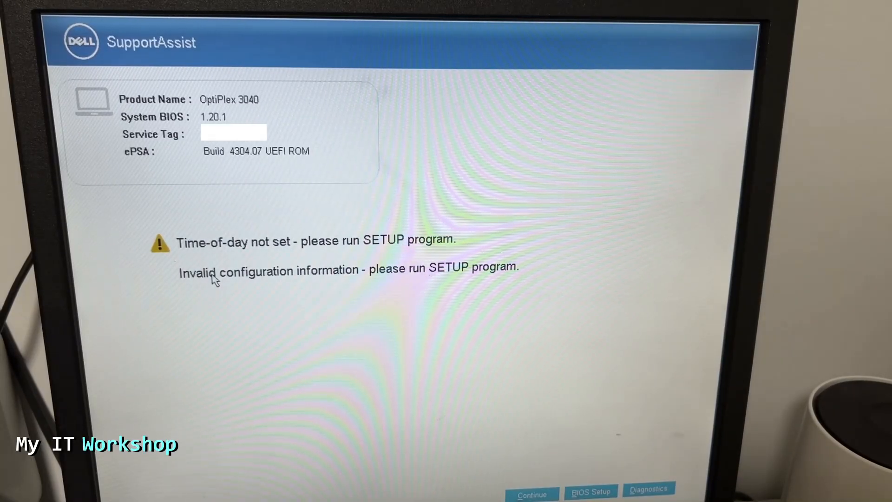
pyautogui.moveTo(247, 257)
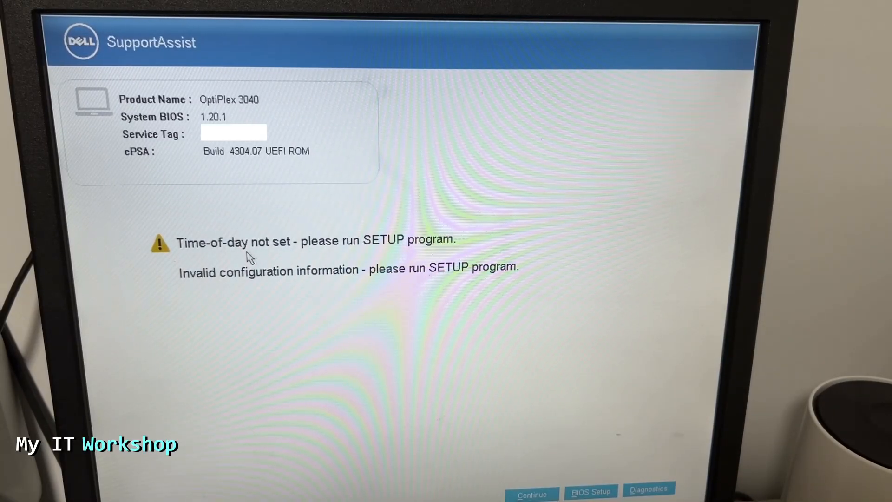
pyautogui.moveTo(208, 285)
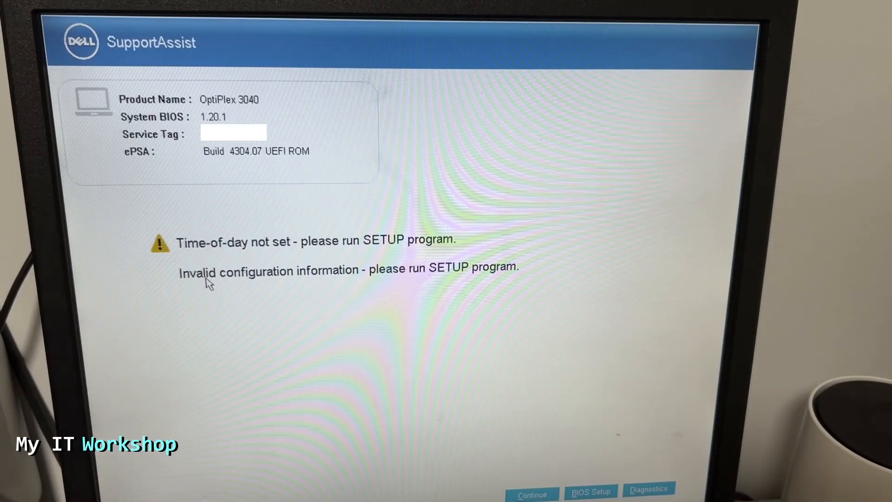
pyautogui.moveTo(244, 262)
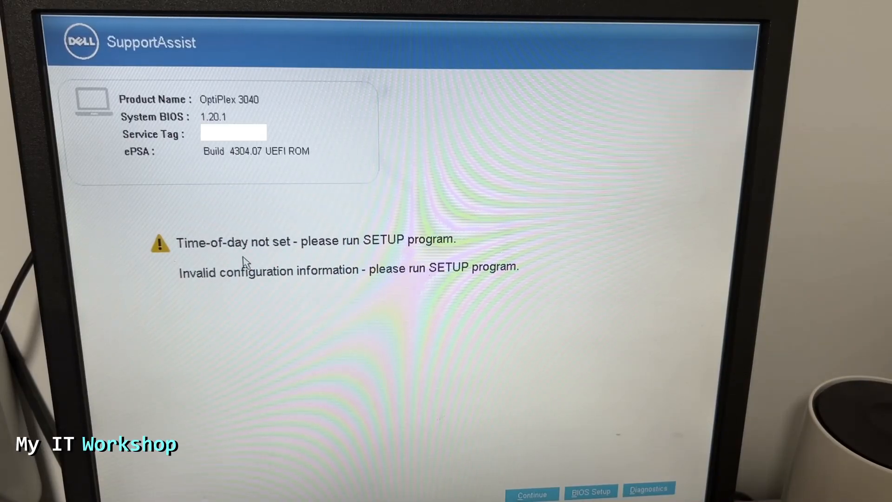
pyautogui.moveTo(398, 253)
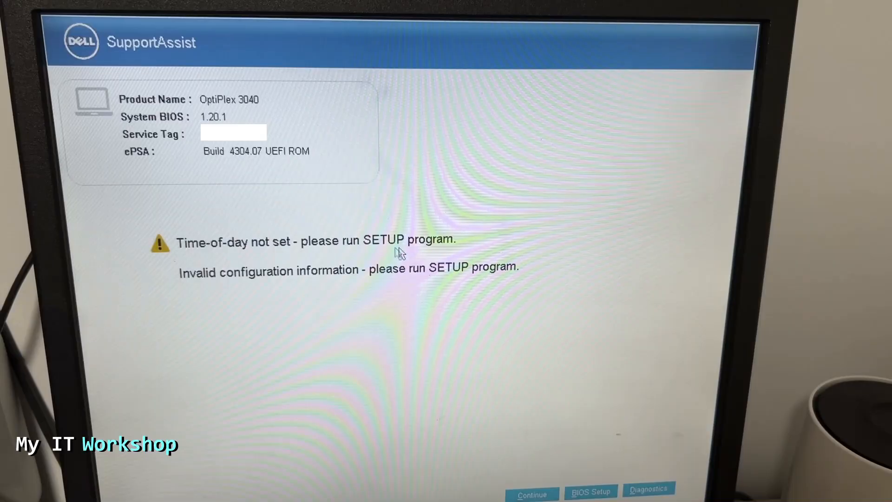
pyautogui.moveTo(444, 301)
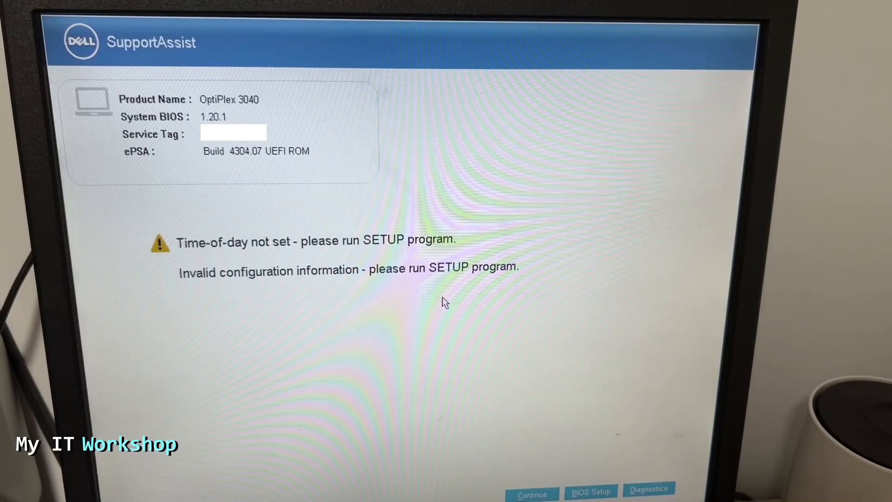
pyautogui.moveTo(407, 329)
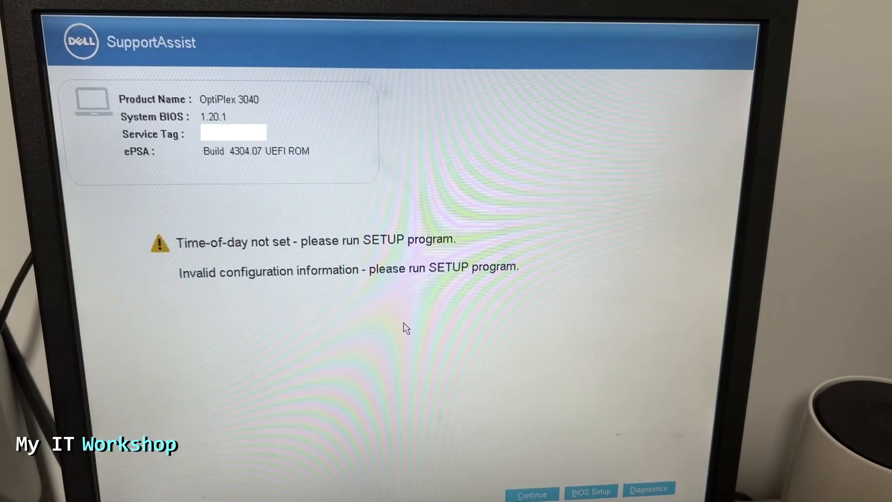
pyautogui.moveTo(143, 58)
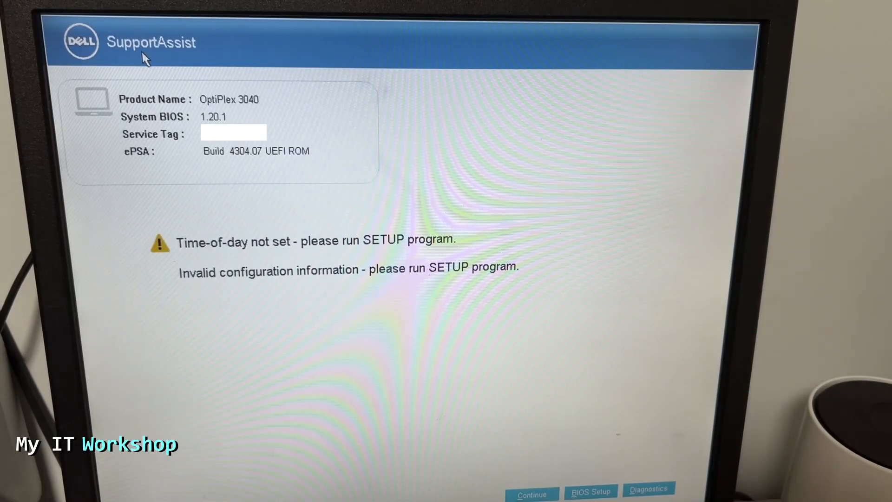
pyautogui.moveTo(147, 65)
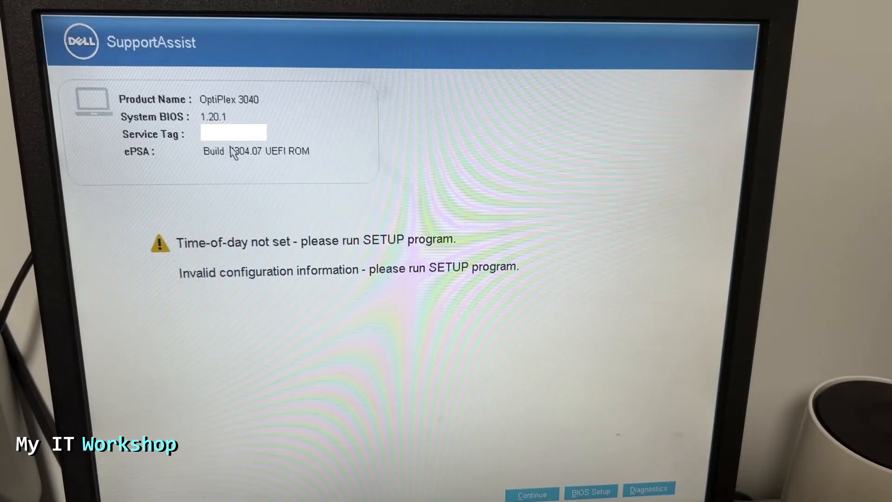
pyautogui.moveTo(499, 167)
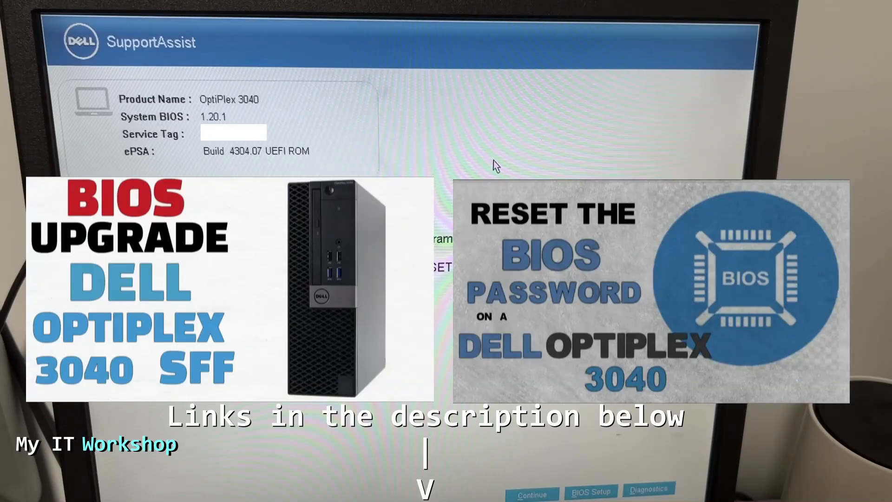
pyautogui.moveTo(600, 468)
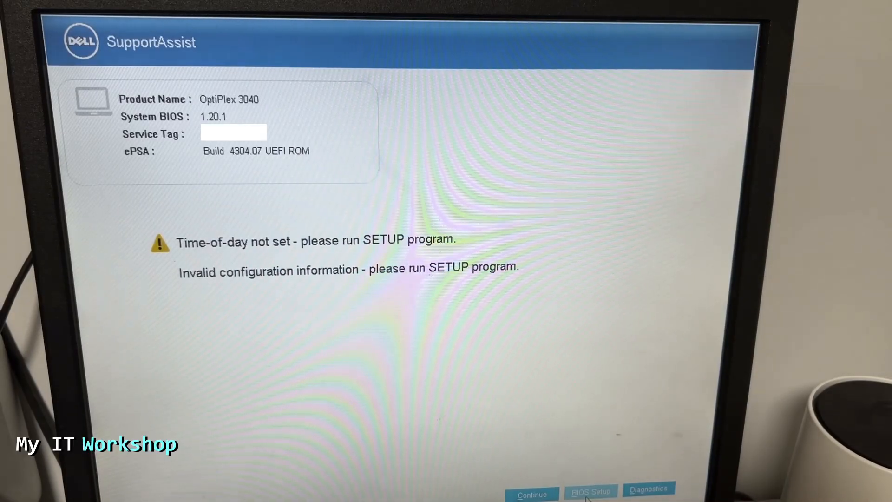
# - Enter BIOS Setup from the warning screen and select General > Date/Time
pyautogui.click(589, 493)
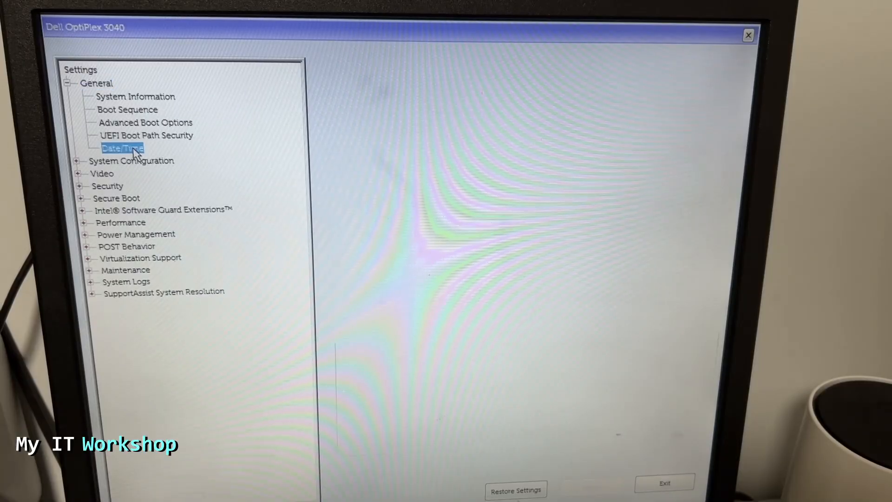
pyautogui.click(121, 148)
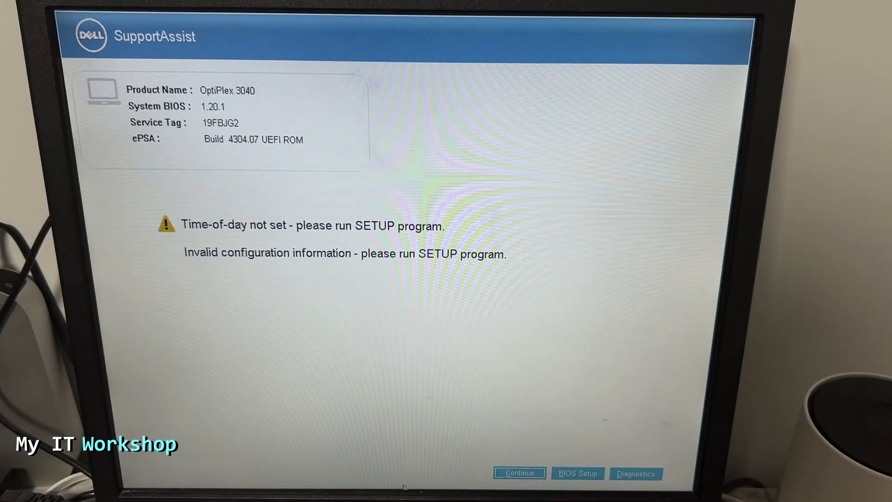
pyautogui.moveTo(578, 474)
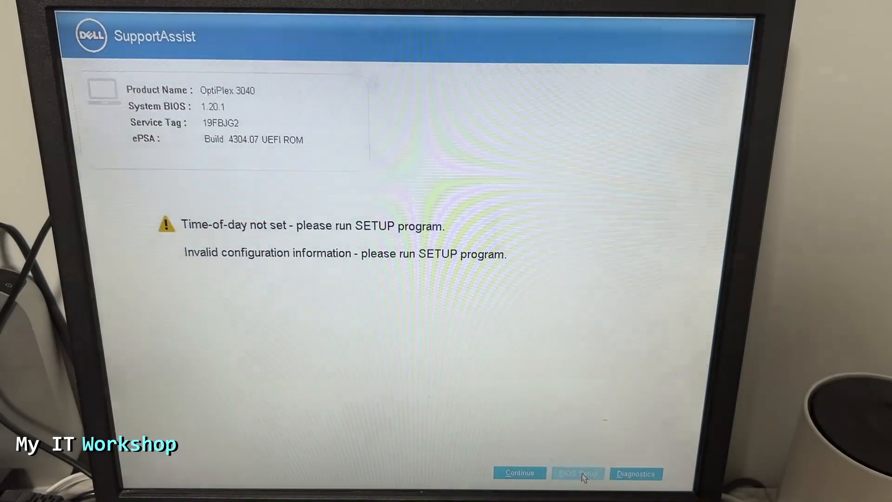
# - Set the BIOS clock to 01:16 pm on 09/07/25, then exit setup to reboot
pyautogui.click(577, 473)
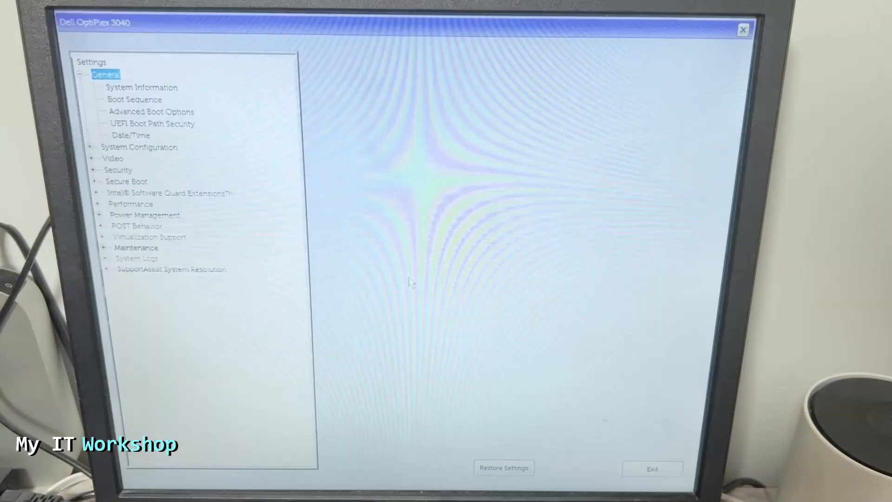
pyautogui.click(131, 135)
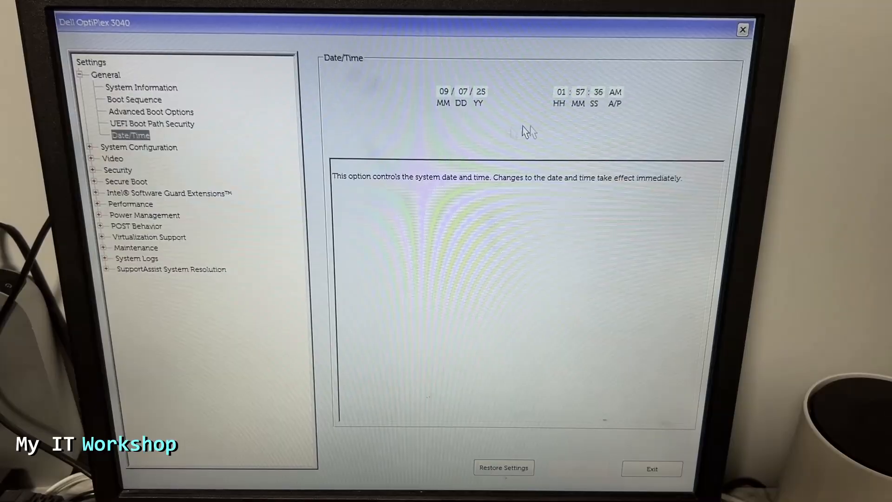
pyautogui.click(579, 92)
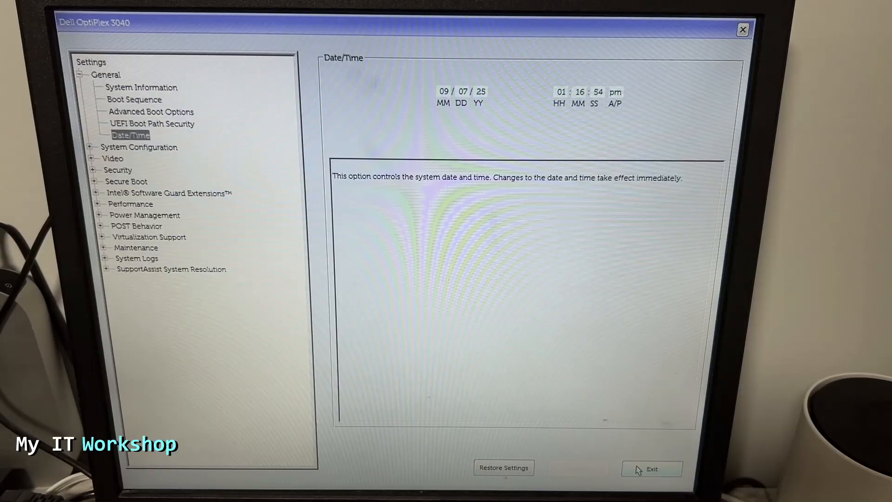
pyautogui.click(651, 469)
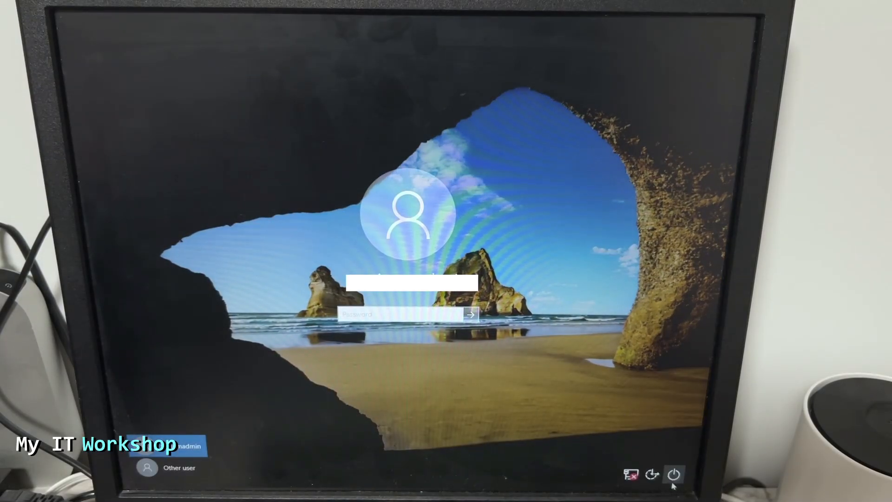
# - Show the lock screen power menu with Sleep, Shut down and Restart
pyautogui.click(674, 474)
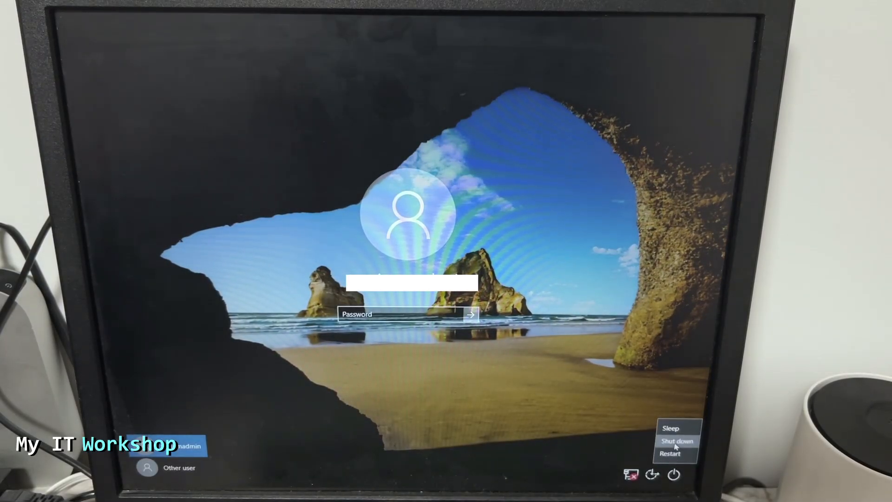